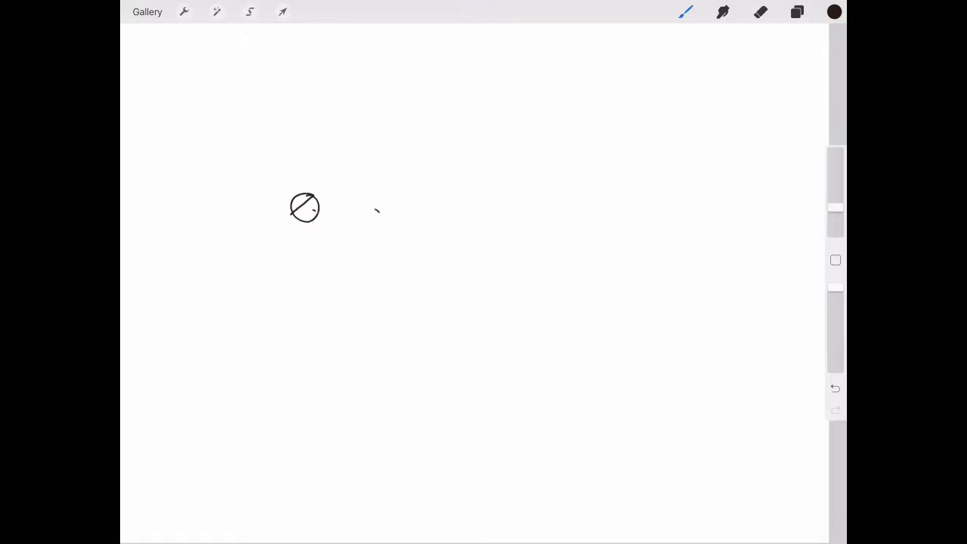
# Step: Draw the second eye circle and start the muzzle line down from the left eye
pyautogui.moveTo(378, 209); pyautogui.dragTo(355, 226)
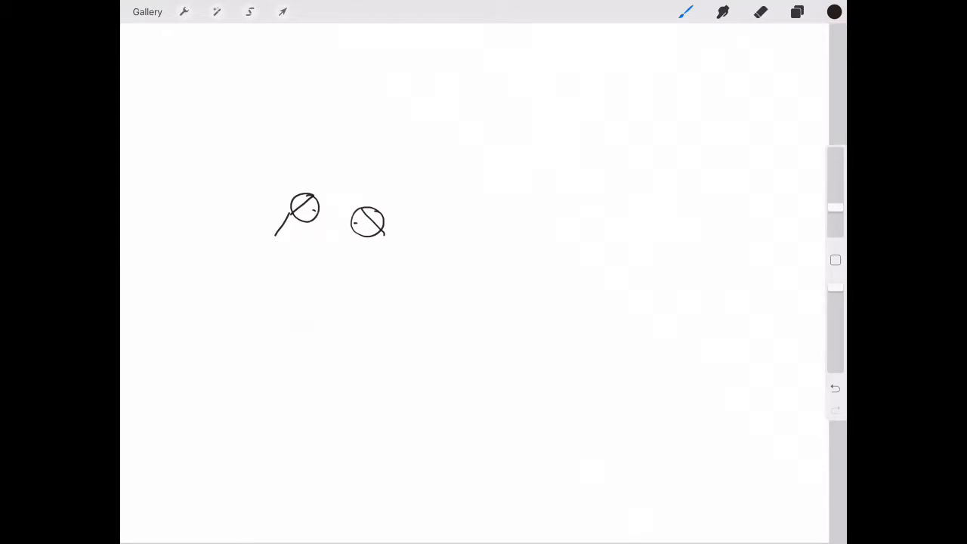
pyautogui.moveTo(293, 219); pyautogui.dragTo(260, 260)
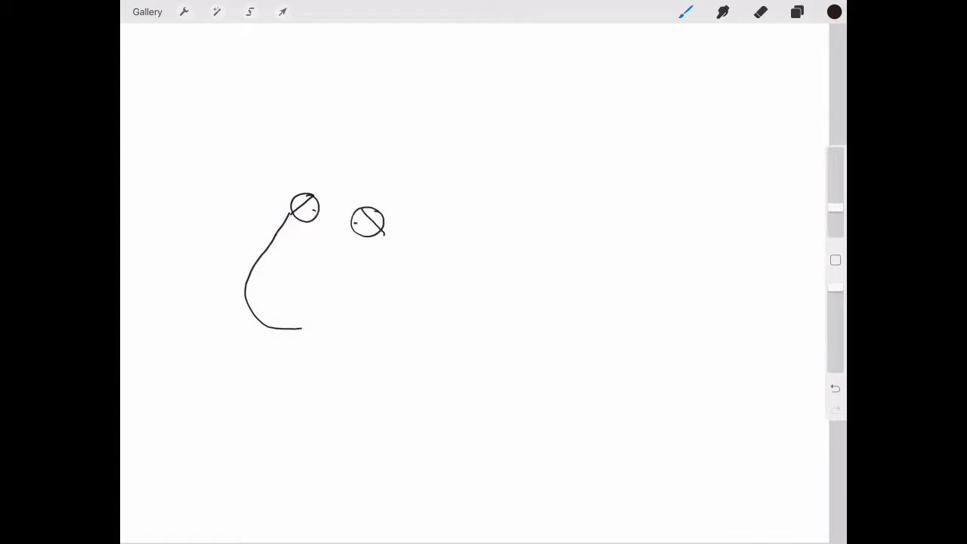
# Step: Close the rounded muzzle outline, curving under the nose and up to the right eye
pyautogui.moveTo(291, 330); pyautogui.dragTo(370, 285)
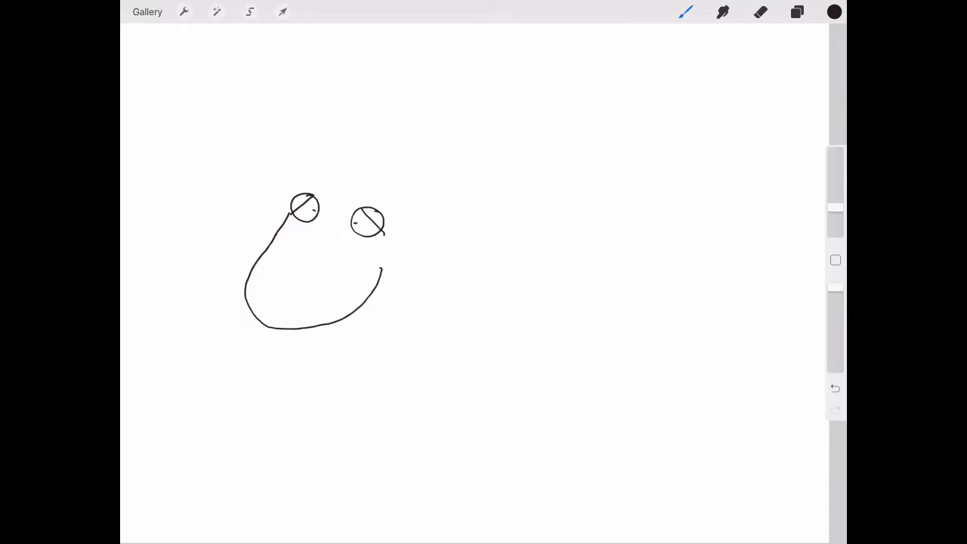
pyautogui.moveTo(384, 269); pyautogui.dragTo(393, 257)
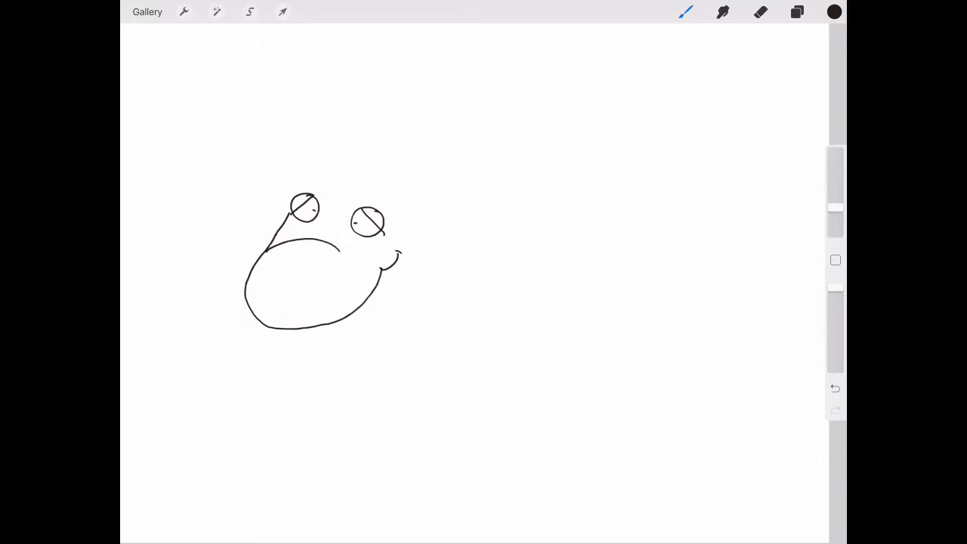
# Step: Draw two oval nostrils inside the muzzle and the left ear above the left eye
pyautogui.moveTo(271, 270); pyautogui.dragTo(286, 285)
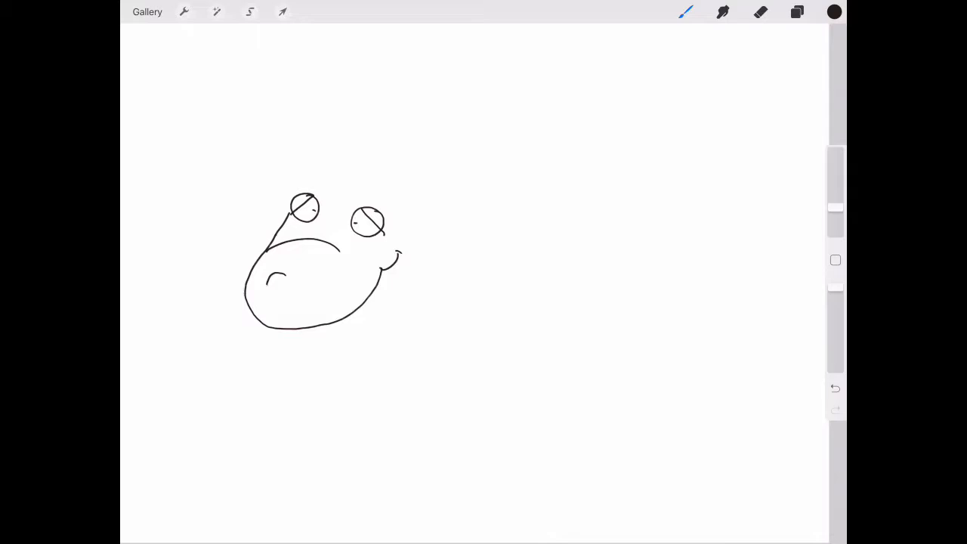
pyautogui.moveTo(272, 279); pyautogui.dragTo(284, 300)
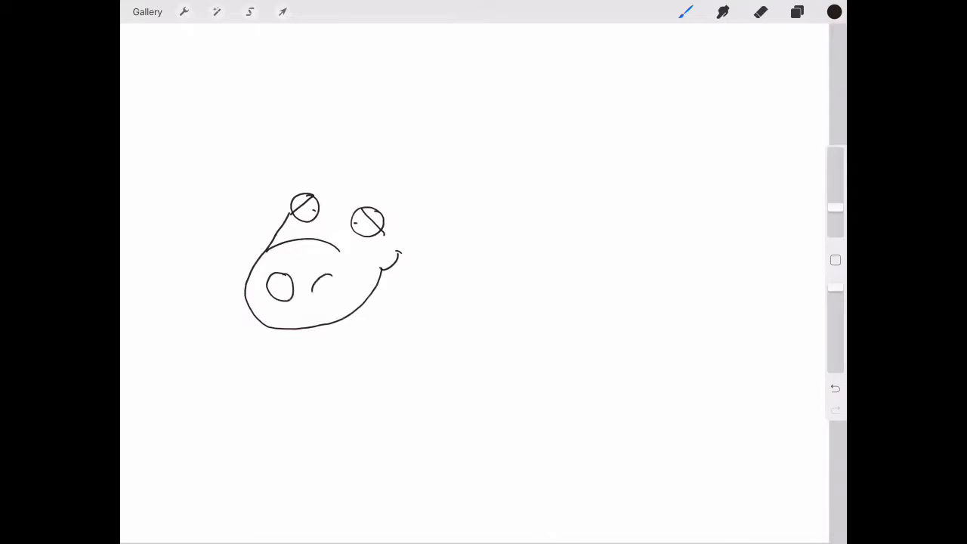
pyautogui.moveTo(318, 280); pyautogui.dragTo(340, 295)
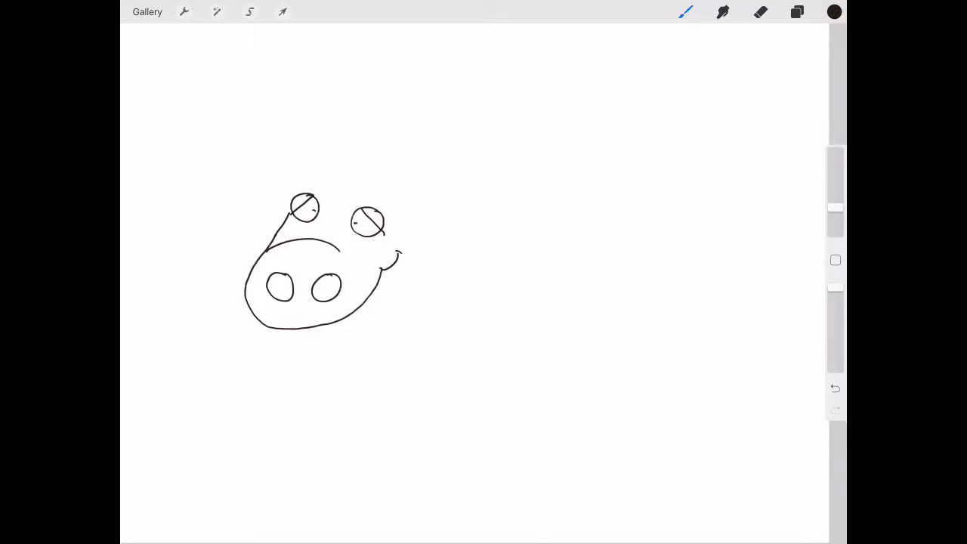
pyautogui.moveTo(281, 164); pyautogui.dragTo(317, 184)
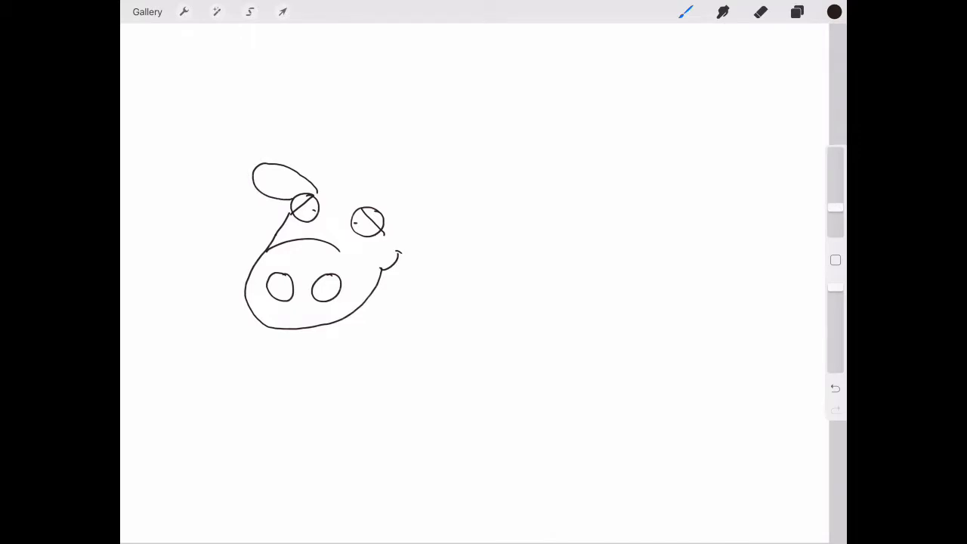
# Step: Add a hair tuft on top of the head and the right ear beside it
pyautogui.moveTo(310, 196); pyautogui.dragTo(348, 179)
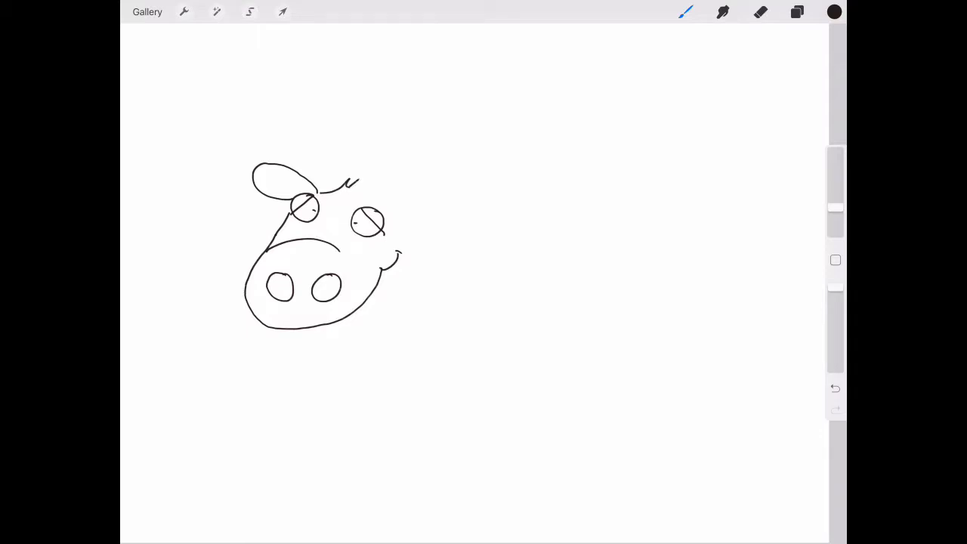
pyautogui.moveTo(355, 184); pyautogui.dragTo(366, 179)
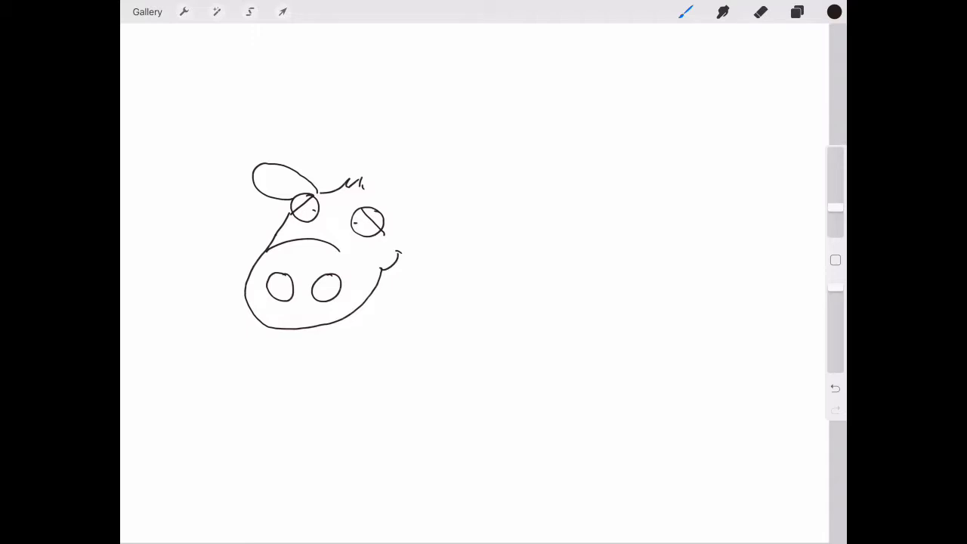
pyautogui.moveTo(370, 181); pyautogui.dragTo(457, 193)
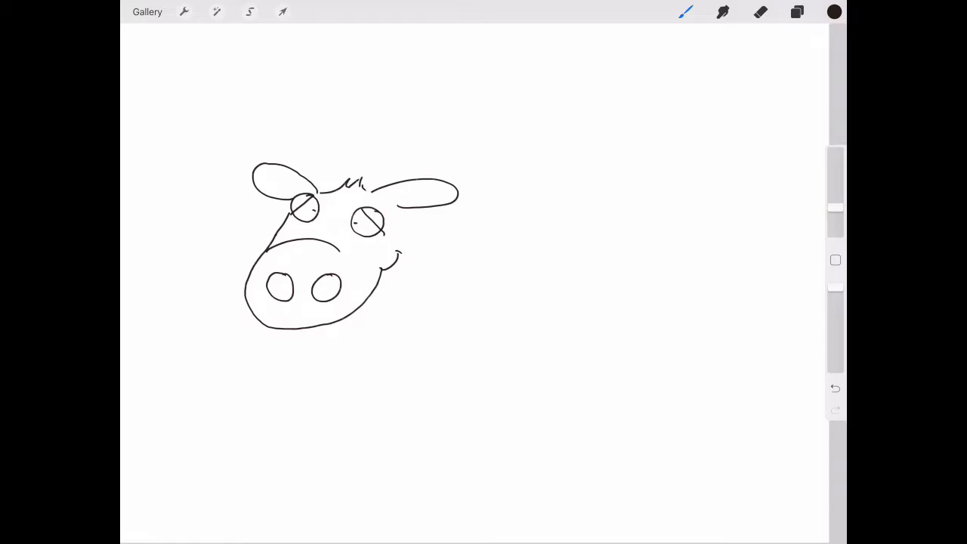
# Step: Draw the large wavy antlers branching out from behind both ears
pyautogui.moveTo(235, 206); pyautogui.dragTo(310, 214)
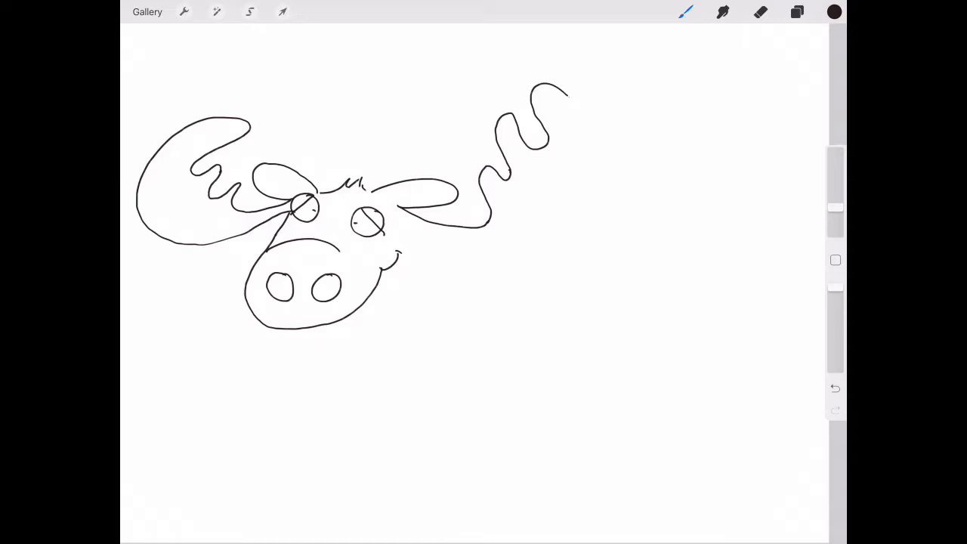
pyautogui.moveTo(567, 91); pyautogui.dragTo(586, 113)
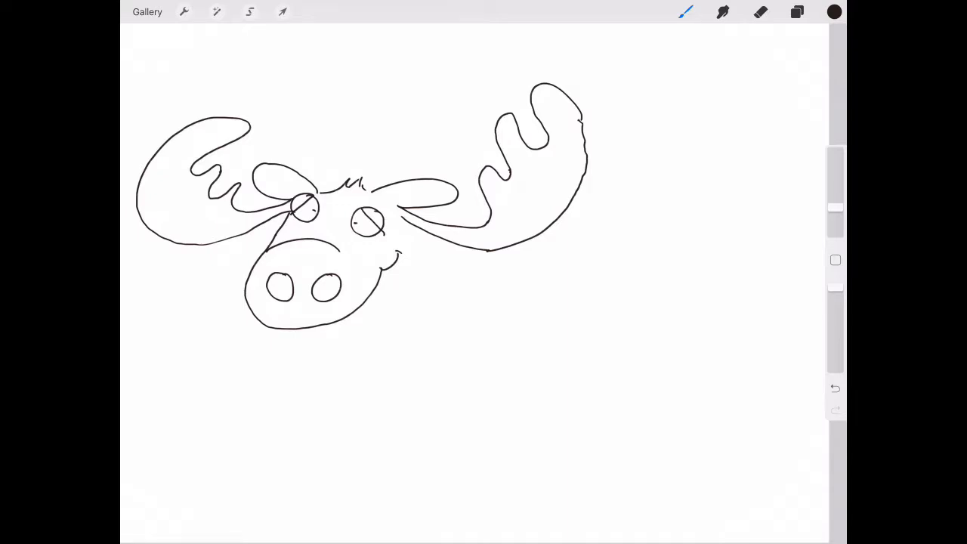
# Step: Draw the mouth with tongue under the nostrils
pyautogui.moveTo(272, 325); pyautogui.dragTo(284, 345)
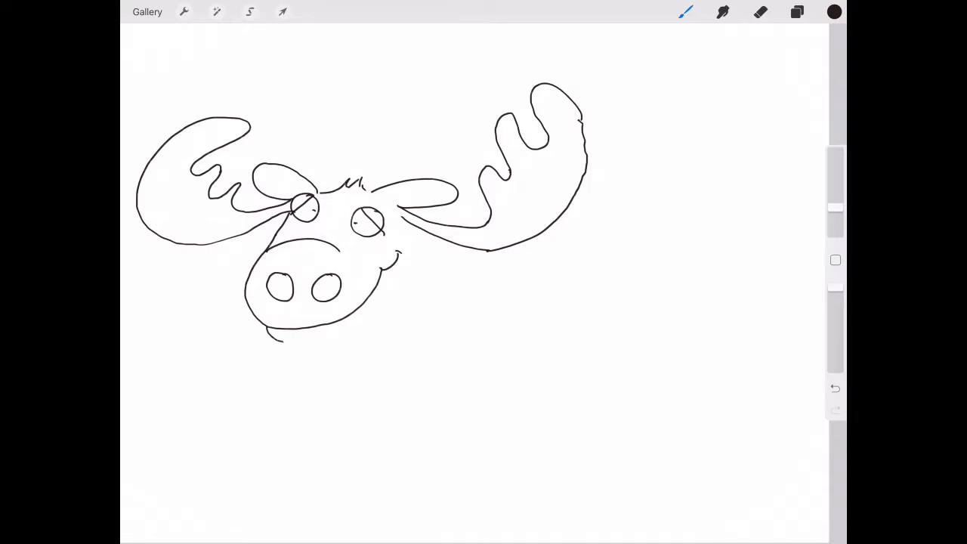
pyautogui.moveTo(269, 329); pyautogui.dragTo(310, 335)
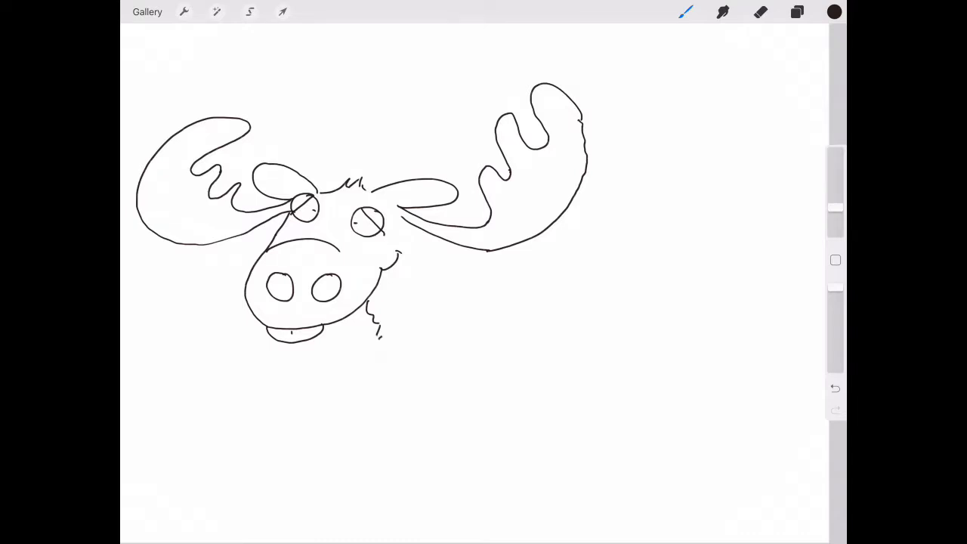
# Step: Draw the shaggy beard wiggling downward with a curly end into the chest
pyautogui.moveTo(378, 336); pyautogui.dragTo(381, 363)
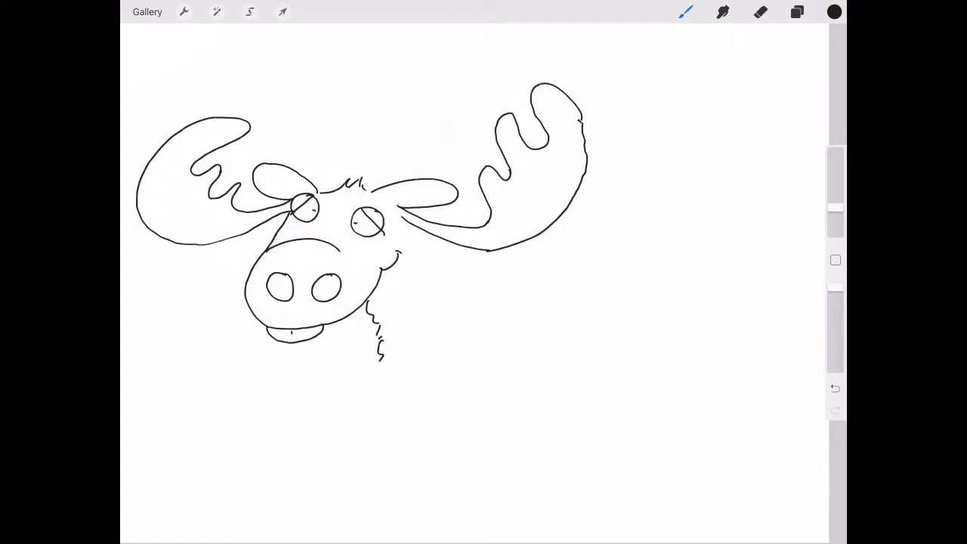
pyautogui.moveTo(381, 355); pyautogui.dragTo(381, 390)
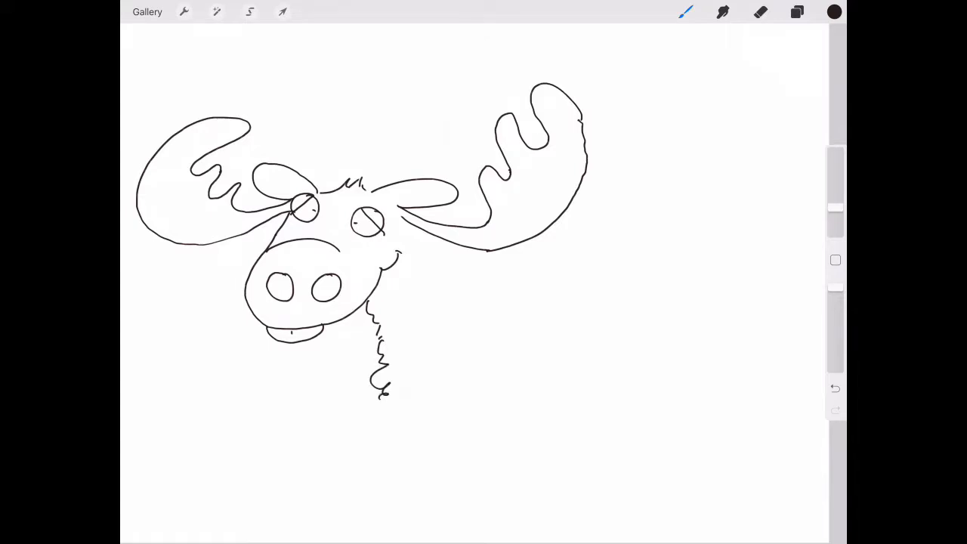
pyautogui.moveTo(381, 393); pyautogui.dragTo(393, 420)
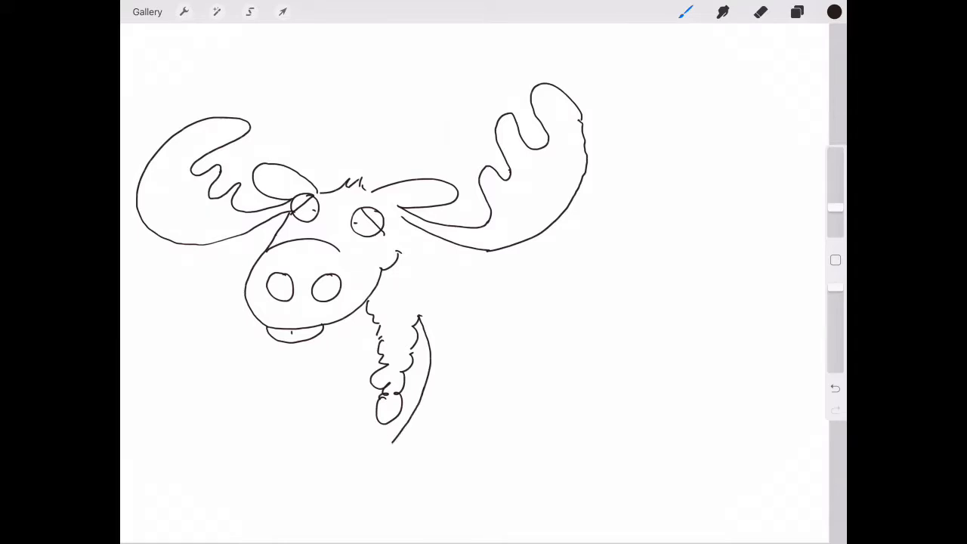
# Step: Draw the two front legs and outline the belly toward the hind haunch
pyautogui.moveTo(393, 423); pyautogui.dragTo(386, 476)
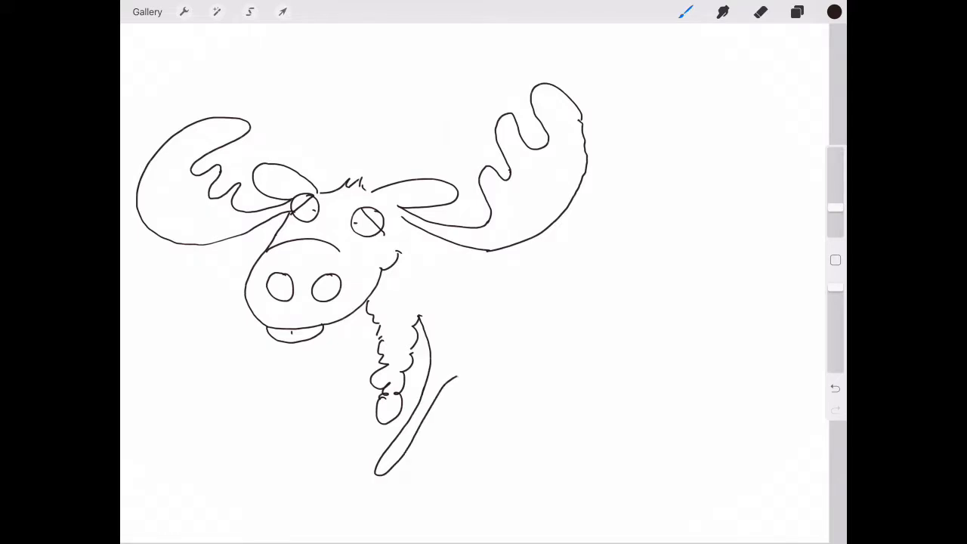
pyautogui.moveTo(453, 393); pyautogui.dragTo(476, 375)
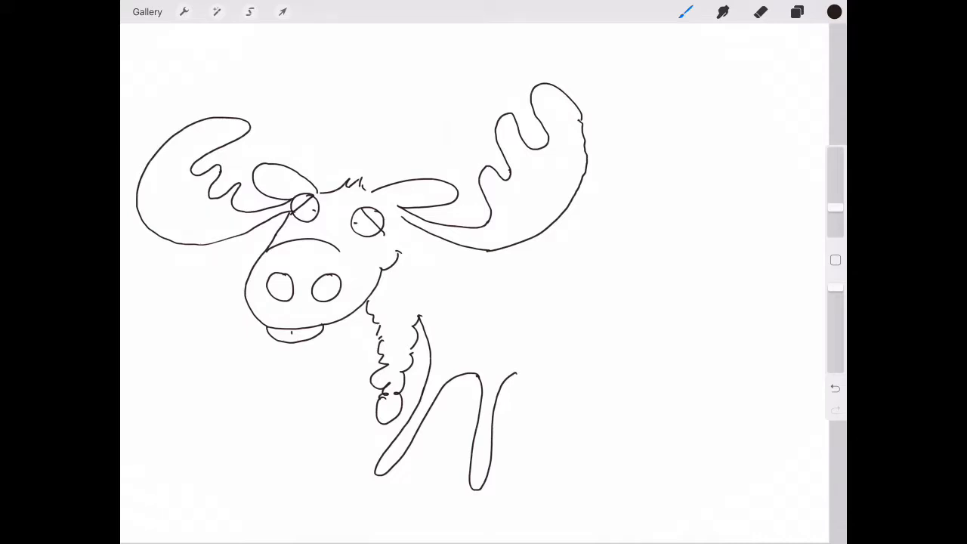
pyautogui.moveTo(514, 372); pyautogui.dragTo(567, 384)
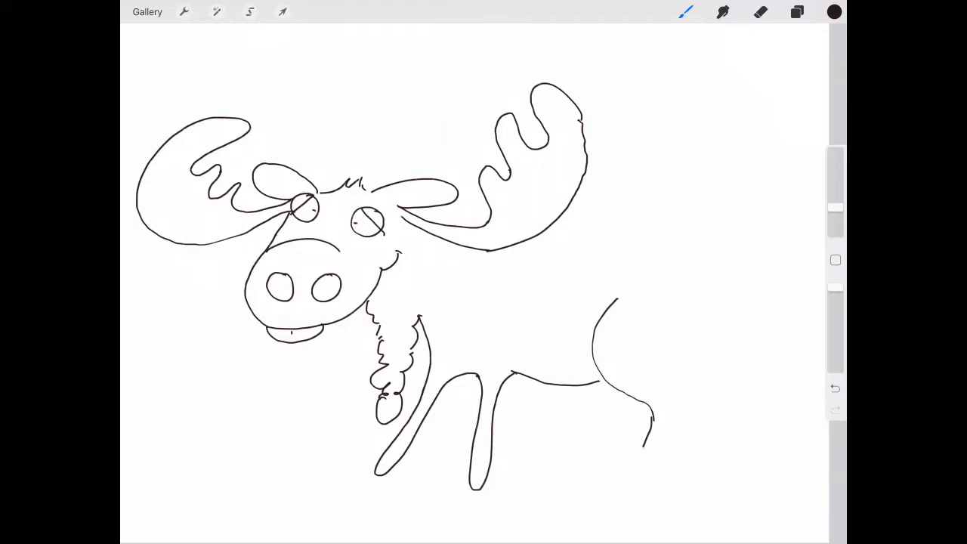
# Step: Draw both hind legs and the back line curving to the rump
pyautogui.moveTo(650, 436); pyautogui.dragTo(612, 502)
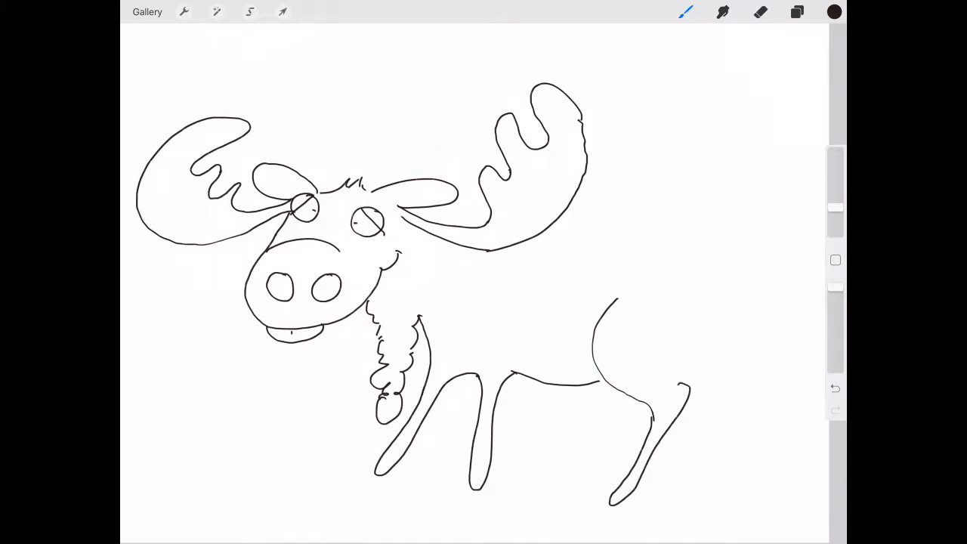
pyautogui.moveTo(575, 197); pyautogui.dragTo(653, 194)
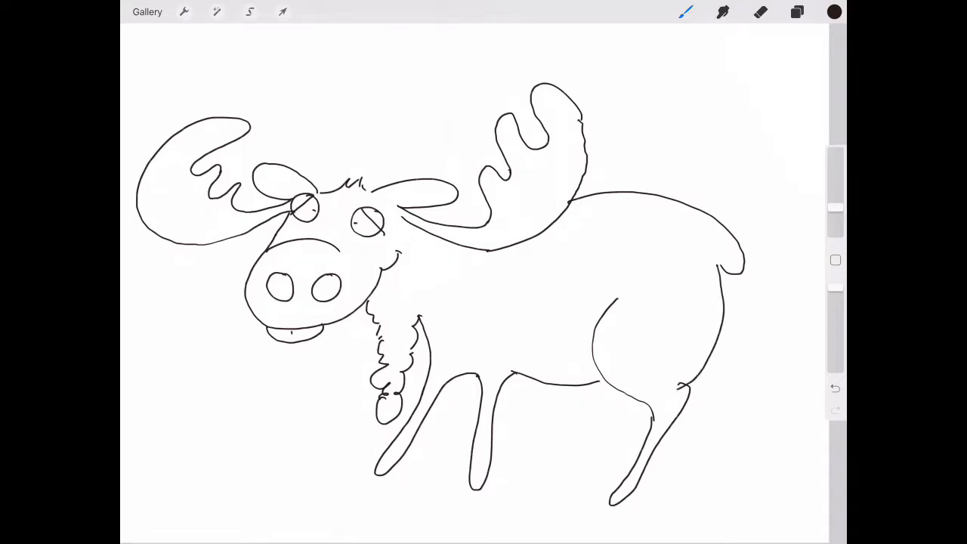
pyautogui.moveTo(582, 377); pyautogui.dragTo(574, 476)
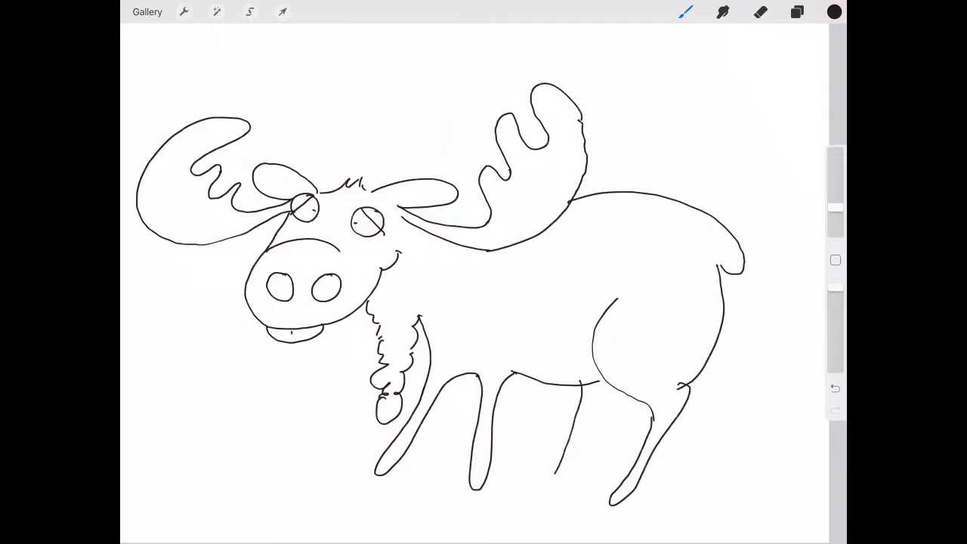